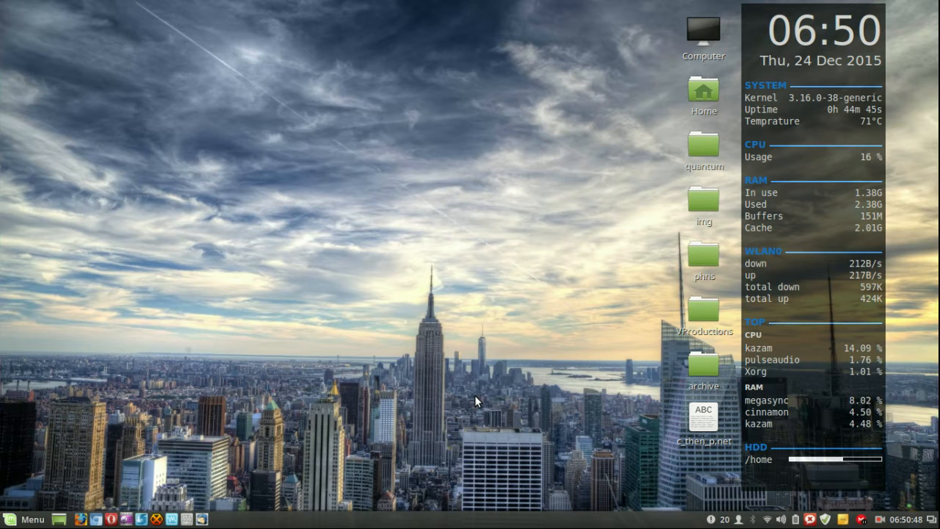
{"action": "mouse_move", "coordinate": [229, 350]}
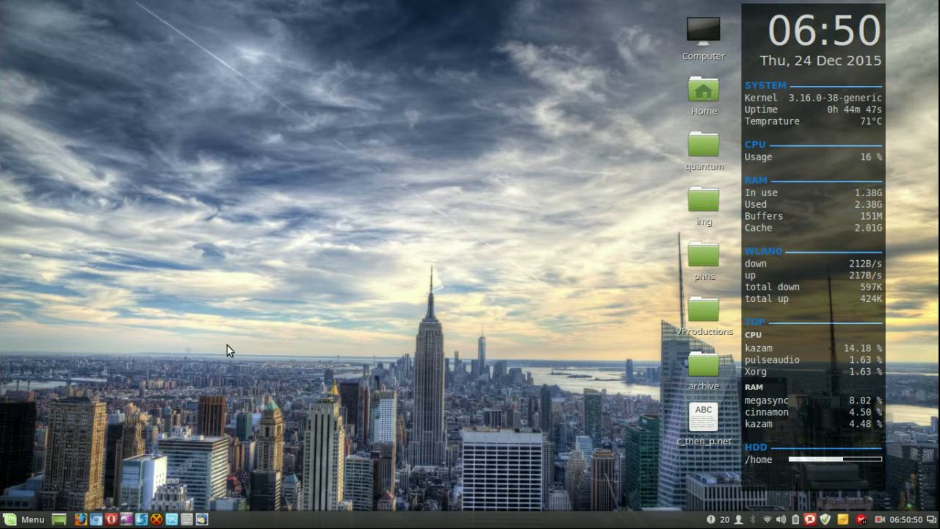
{"action": "mouse_move", "coordinate": [271, 321]}
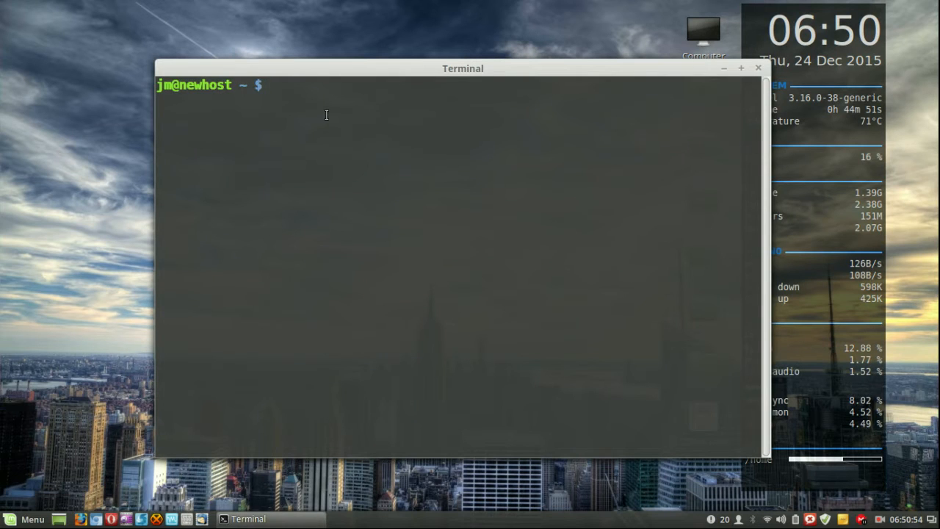
- Run 'sudo apt install openarena', which reports the newest version is installed, and bring up the applications menu
{"action": "type", "text": "sudo"}
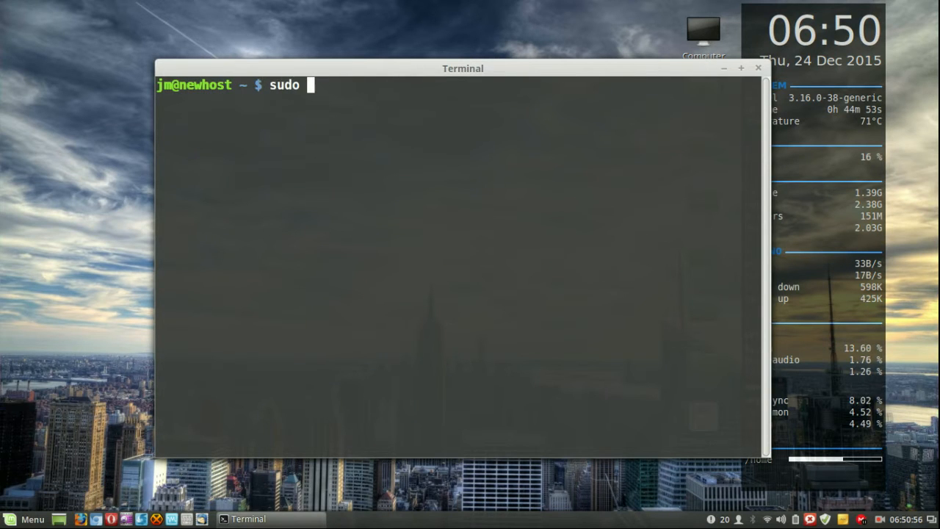
{"action": "type", "text": "apt install"}
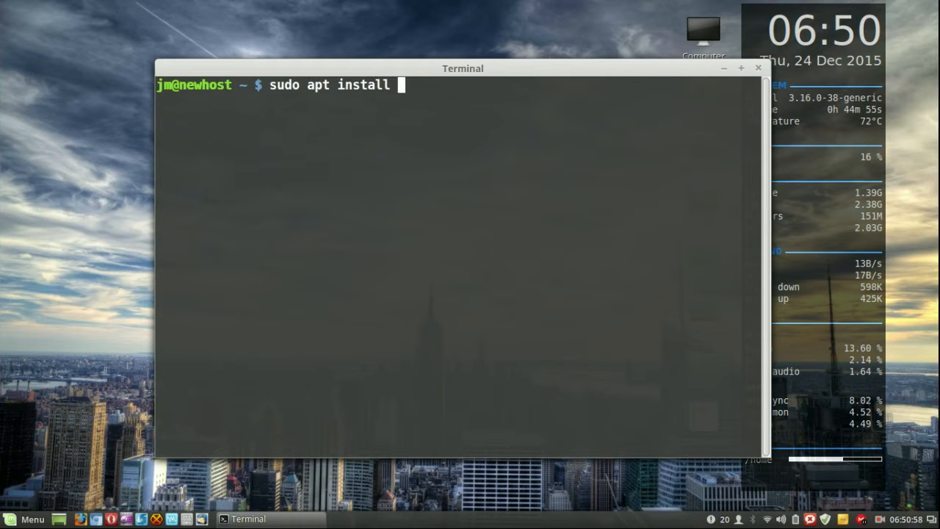
{"action": "type", "text": "openarena"}
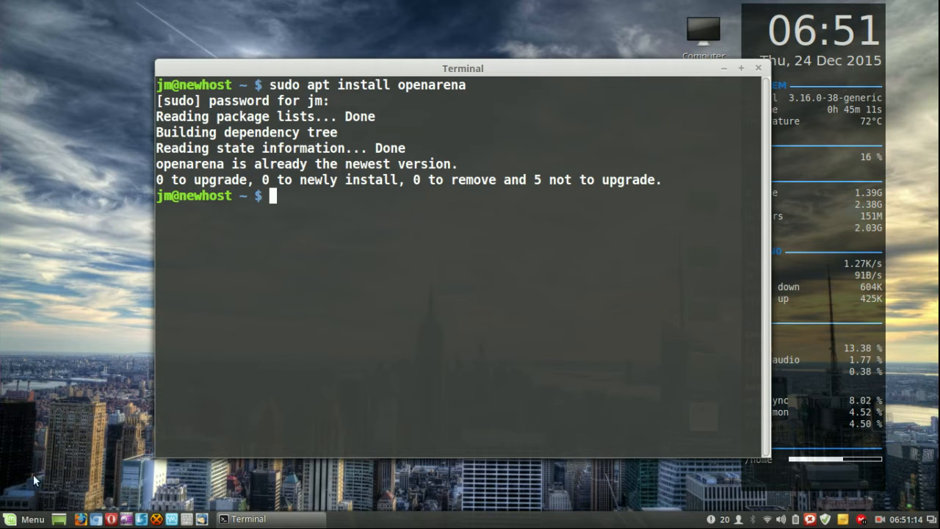
{"action": "left_click", "coordinate": [23, 519]}
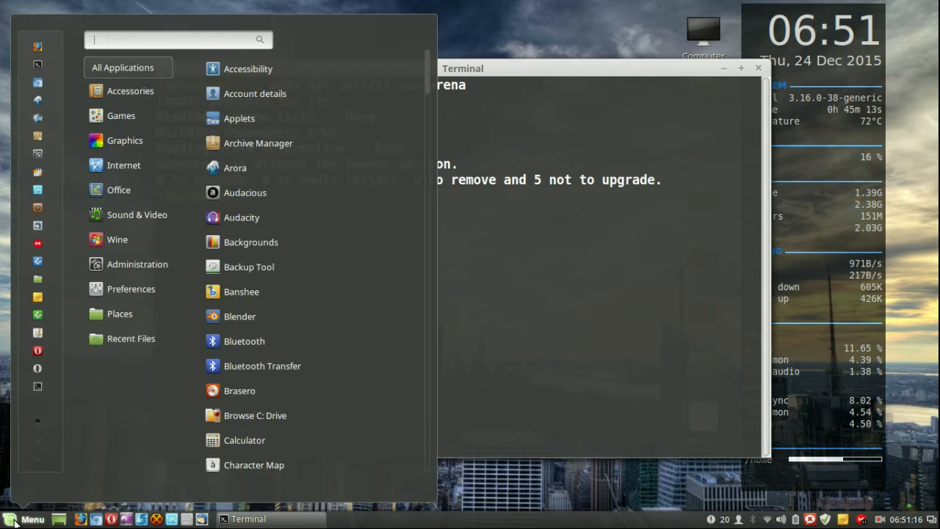
- Search the menu for 'open' and launch OpenArena from the results
{"action": "type", "text": "open"}
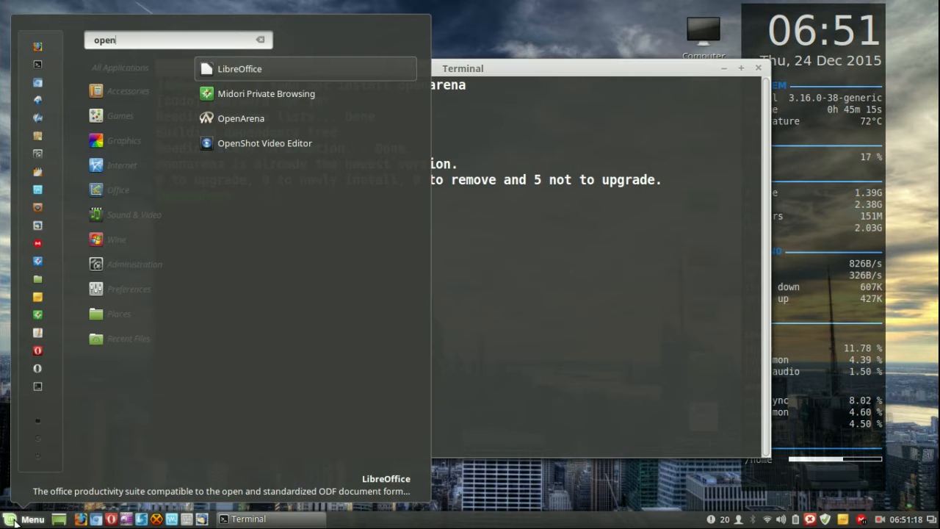
{"action": "mouse_move", "coordinate": [241, 117]}
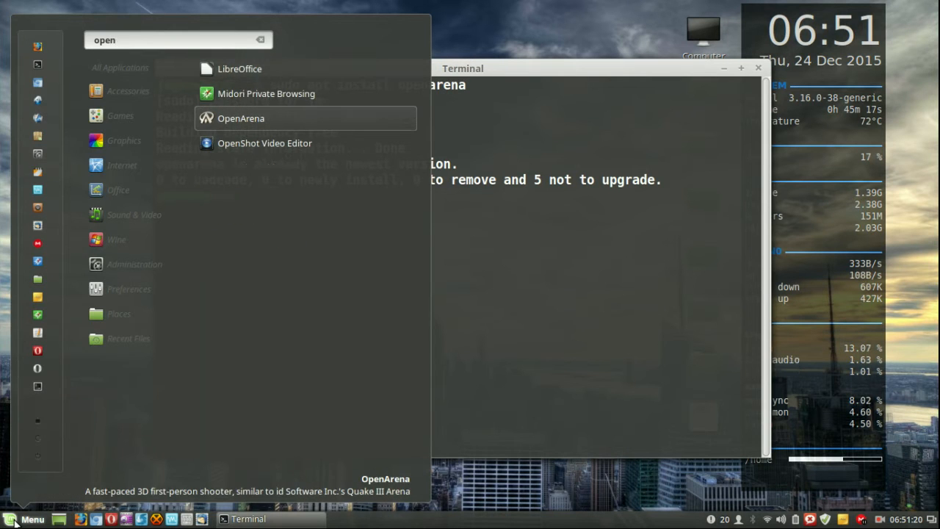
{"action": "left_click", "coordinate": [241, 118]}
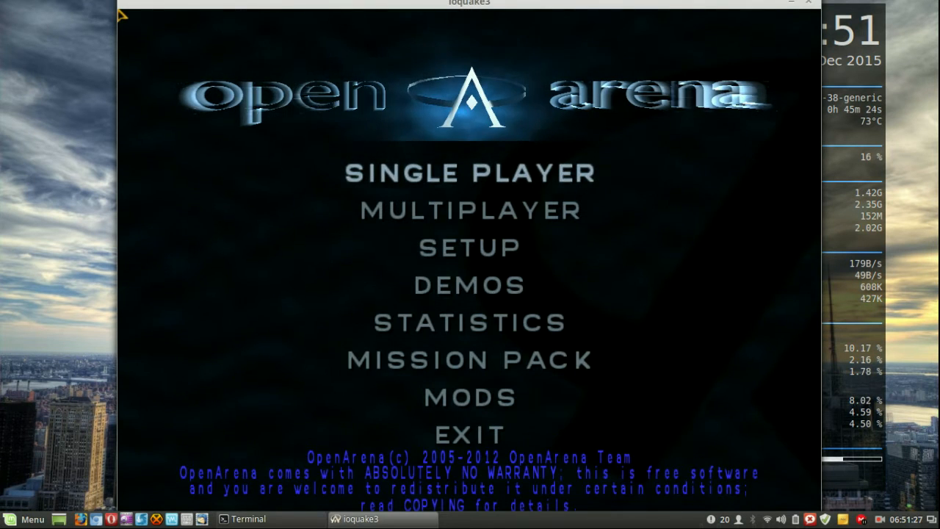
{"action": "mouse_move", "coordinate": [443, 217]}
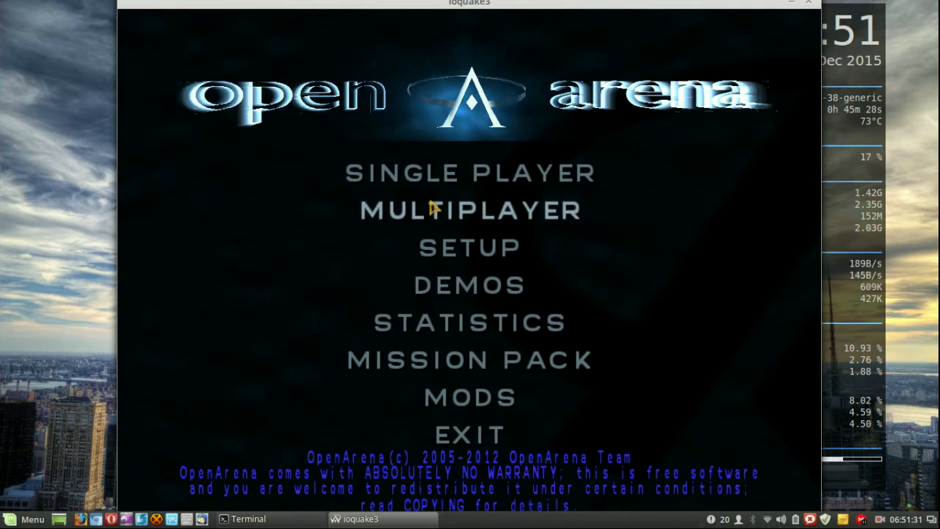
- Enter the Multiplayer server browser listing the internet arena servers
{"action": "left_click", "coordinate": [470, 210]}
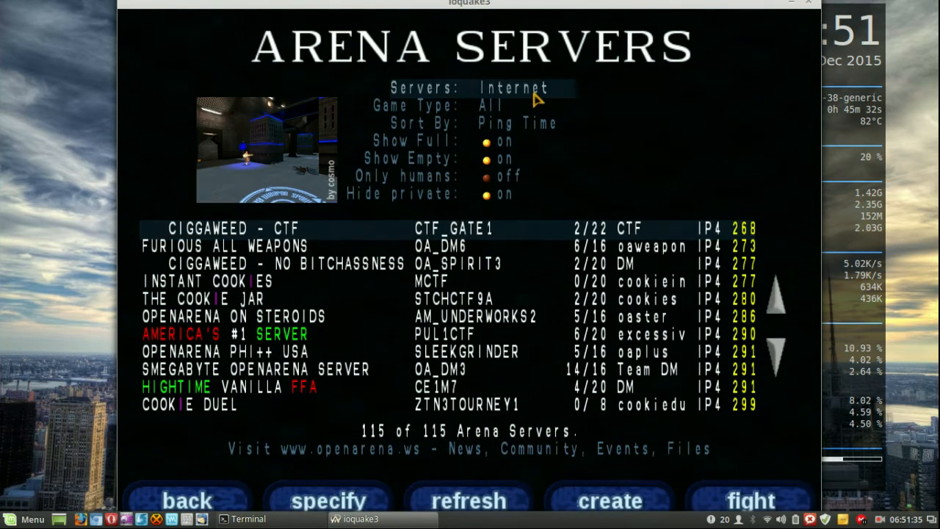
- Join an internet server from the list and arrive at its live match as a spectator
{"action": "left_click", "coordinate": [515, 88]}
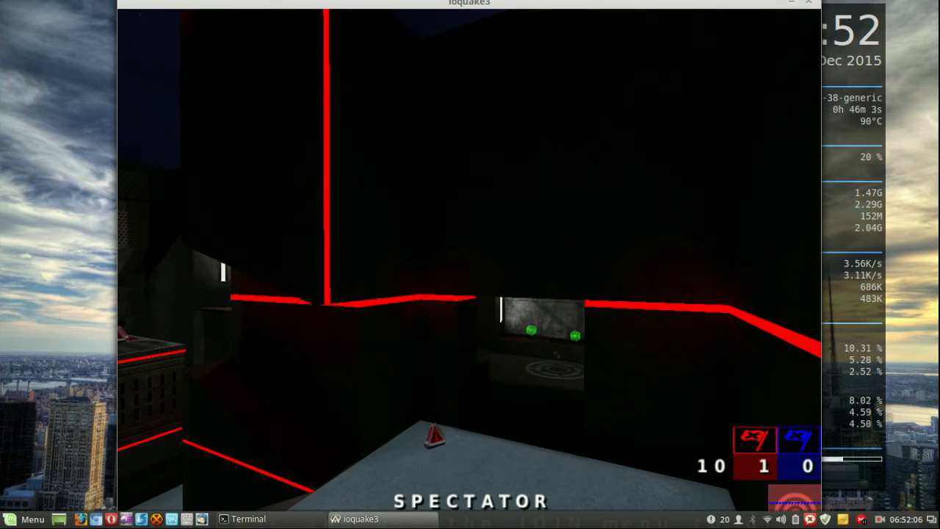
- Bring up the in-game menu over the spectated match with Esc
{"action": "key", "text": "Escape"}
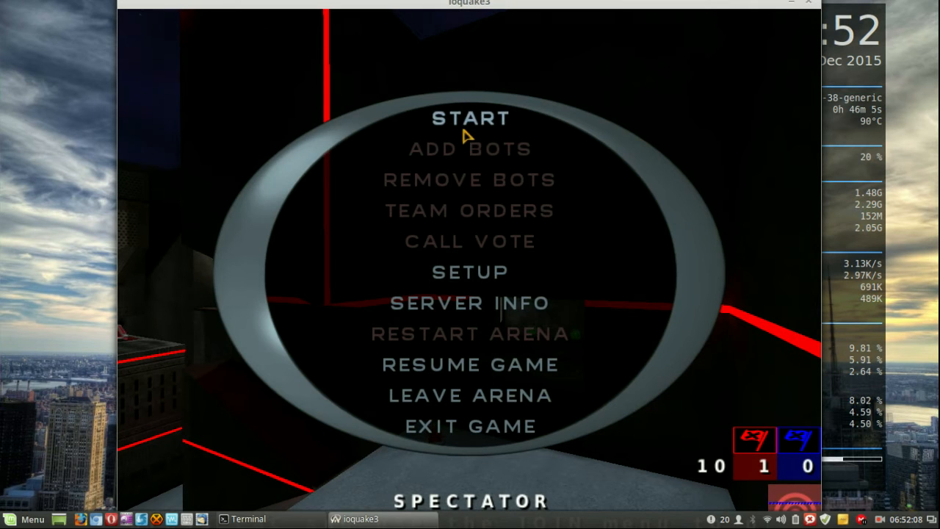
- Choose START to enter the match as a player instead of spectating
{"action": "left_click", "coordinate": [471, 117]}
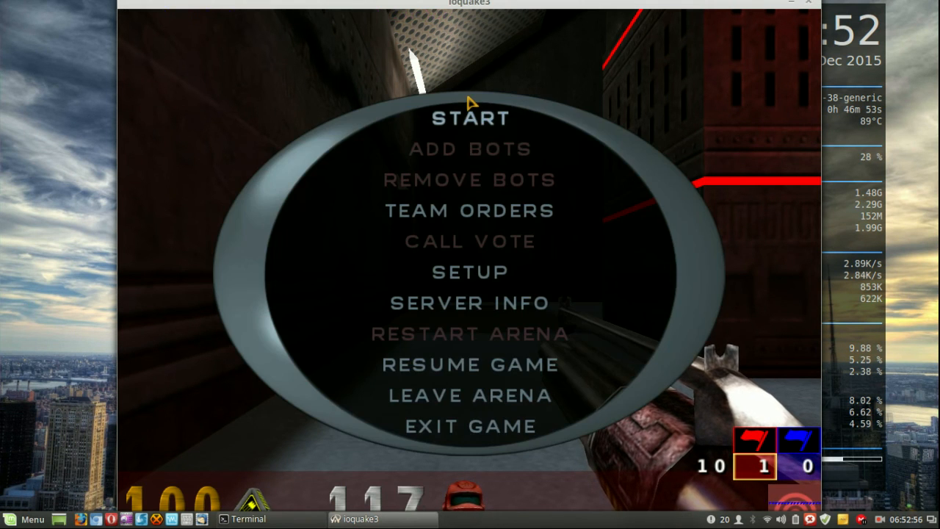
{"action": "mouse_move", "coordinate": [473, 452]}
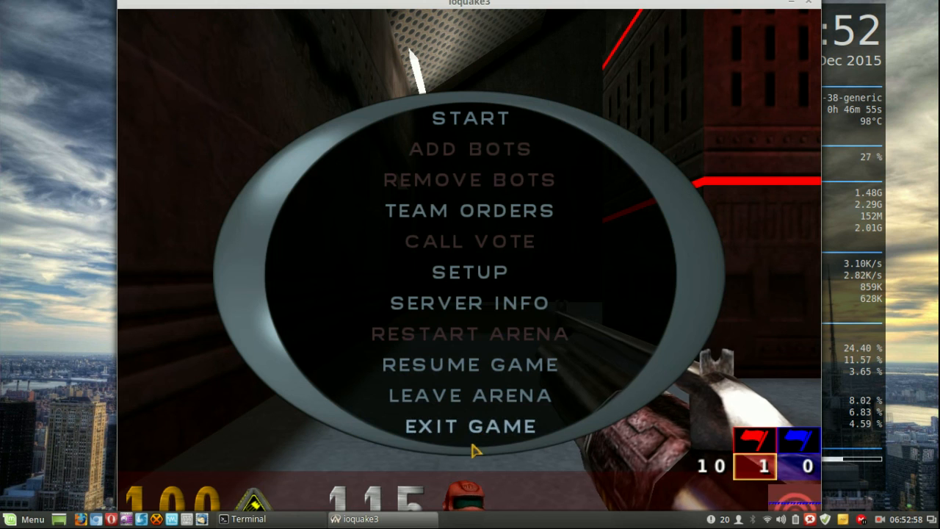
- Choose EXIT GAME so the yes/no exit confirmation appears
{"action": "left_click", "coordinate": [470, 426]}
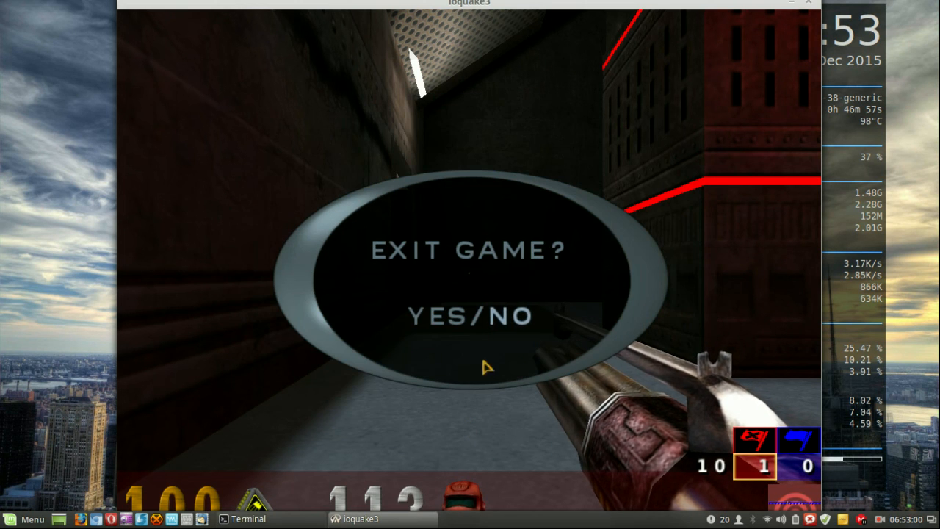